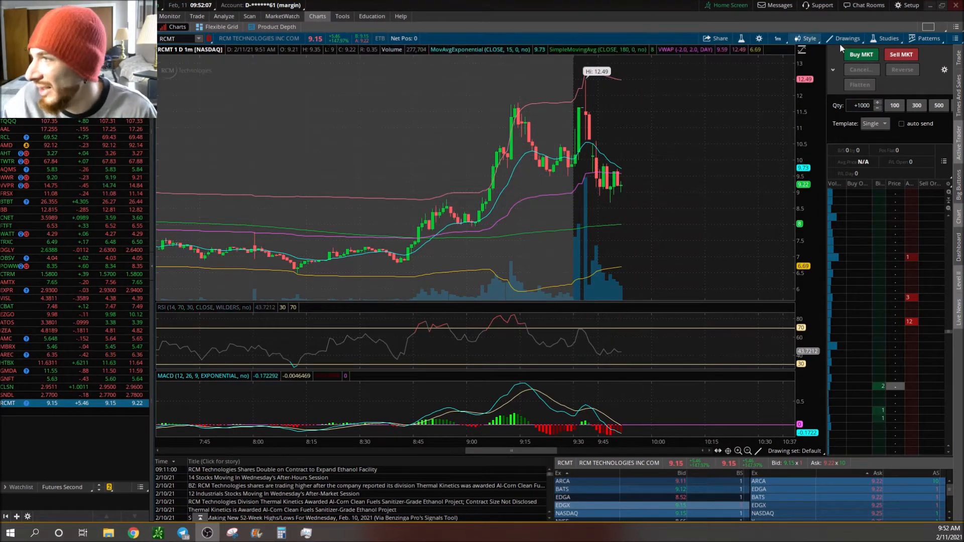
Buy 100 shares of RCMT at market via Active Trader and send the order.
left_click(860, 54)
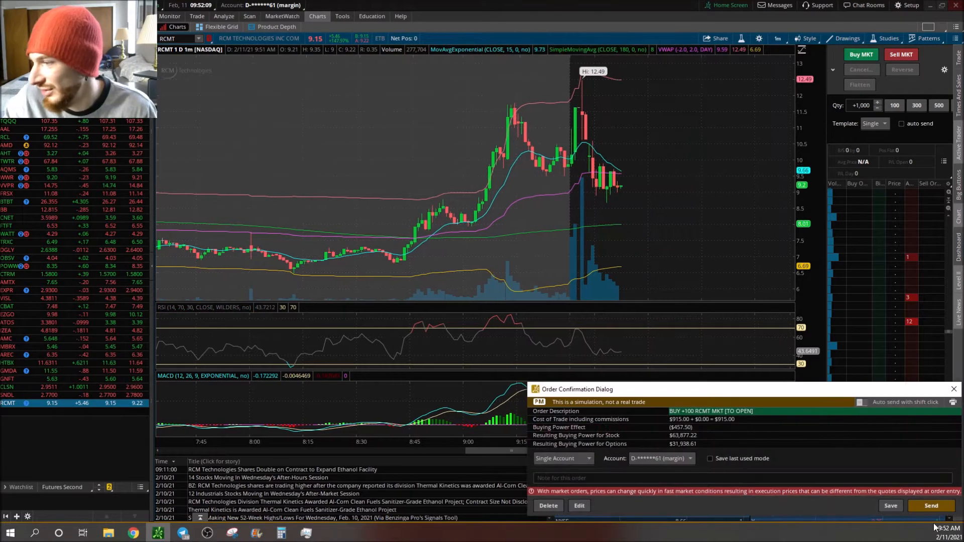
left_click(930, 505)
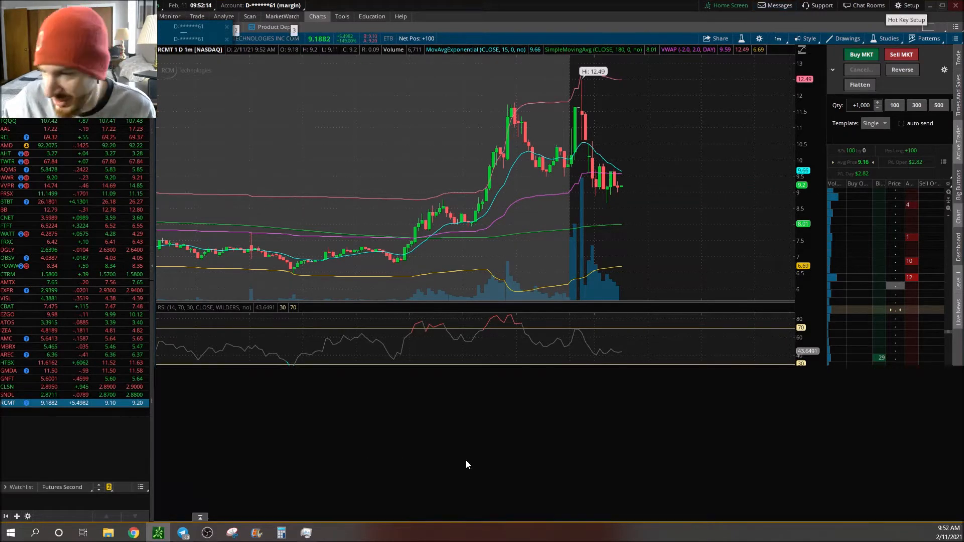
Send a STOP sell order at 8.63 covering the 1,000-share RCMT position.
left_click(801, 412)
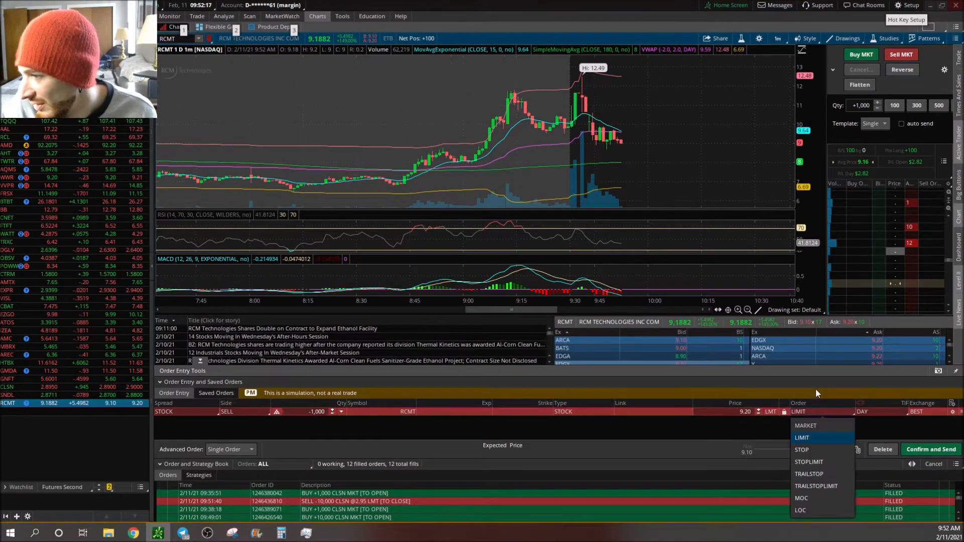
left_click(801, 449)
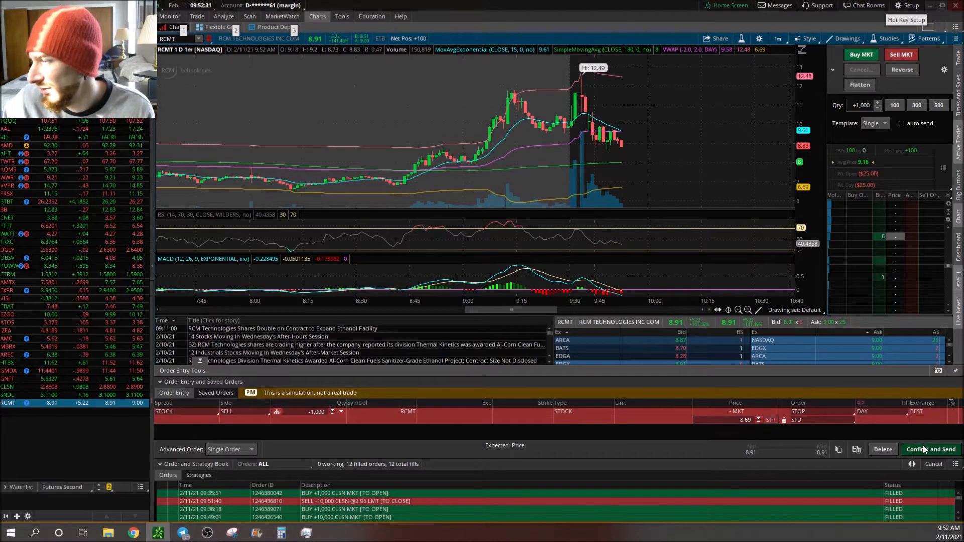
left_click(931, 450)
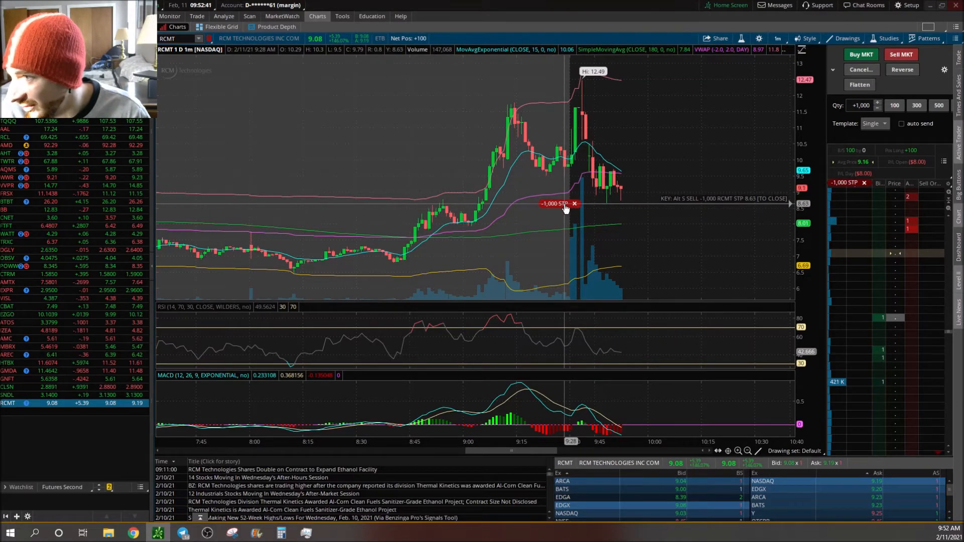
Move the -1,000 STP bubble to 8.63 and send the replacement stop.
left_click(573, 203)
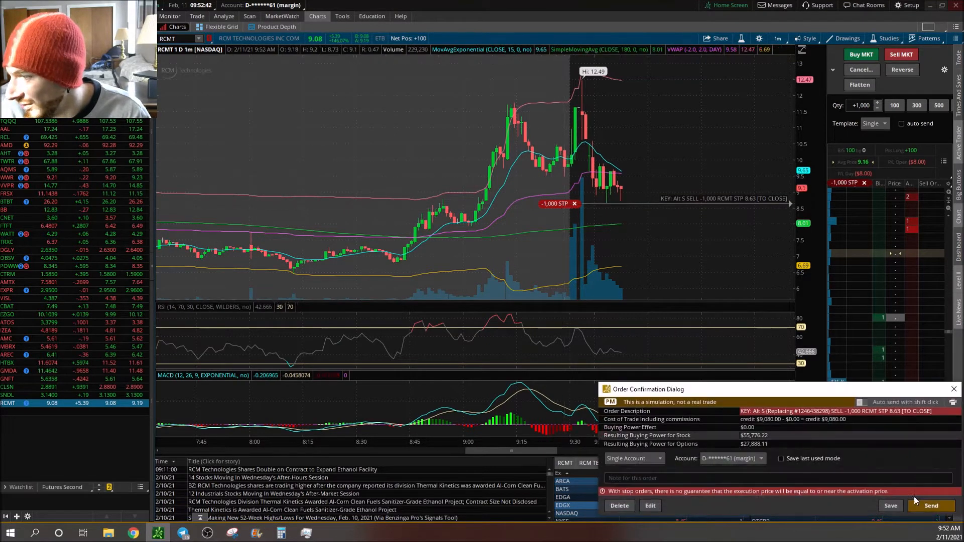
left_click(930, 505)
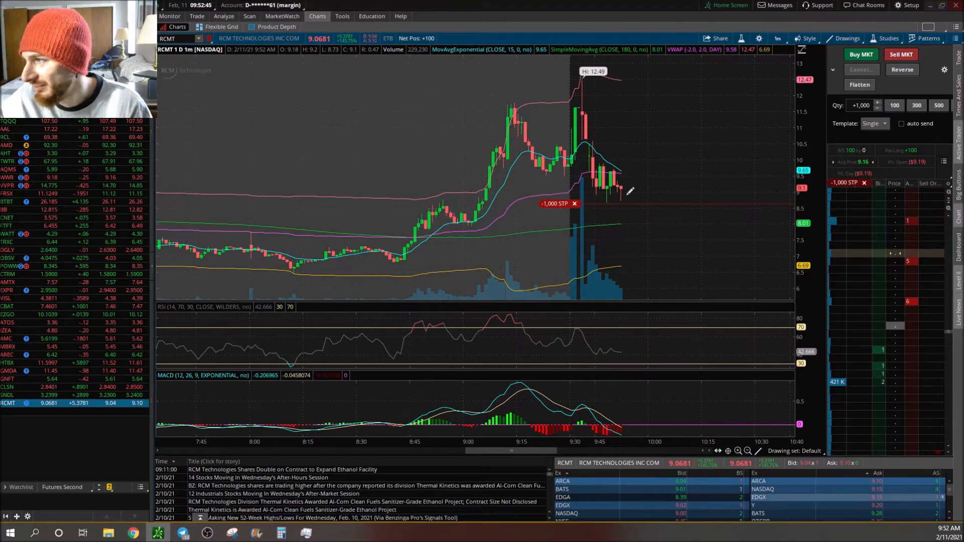
mouse_move(458, 185)
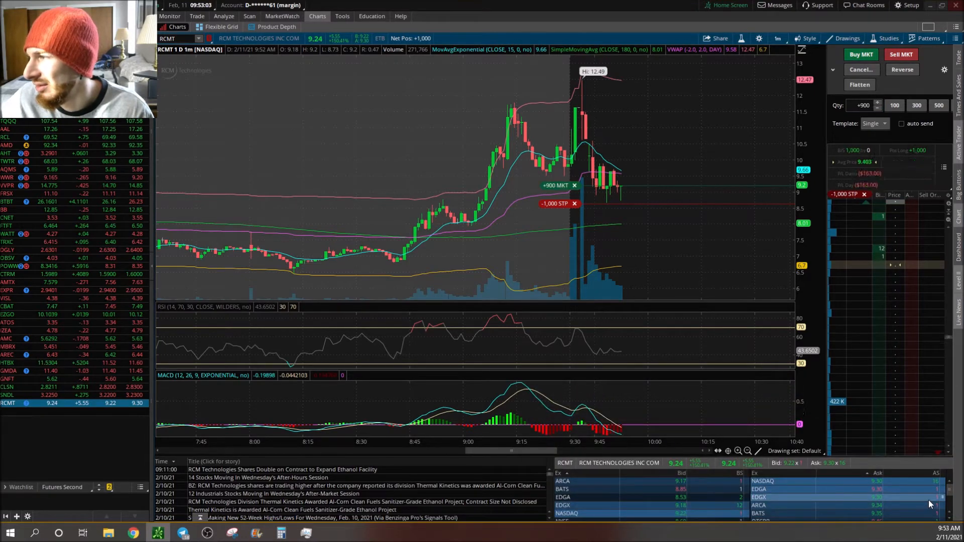
Send the 900-share RCMT market buy, bringing the position to +1,000.
left_click(574, 184)
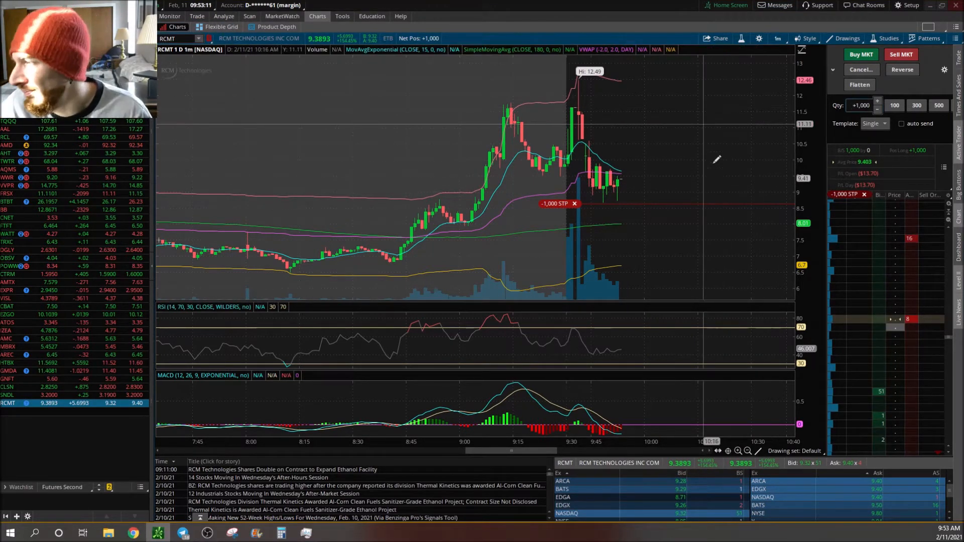
mouse_move(628, 178)
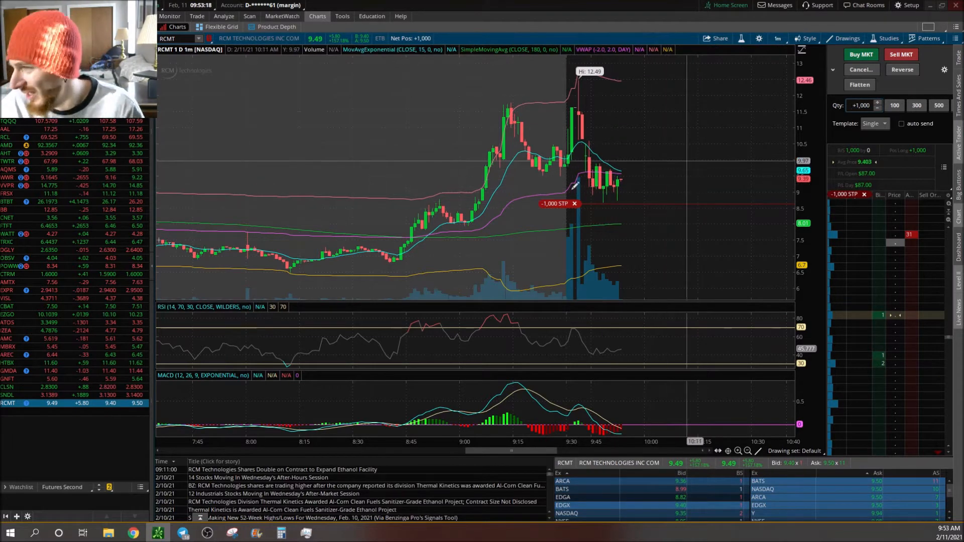
mouse_move(571, 203)
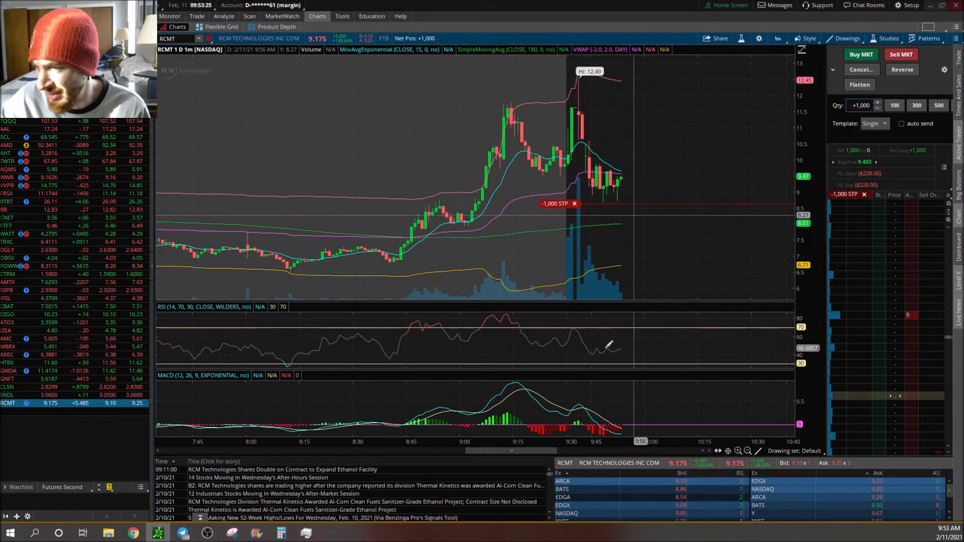
mouse_move(608, 337)
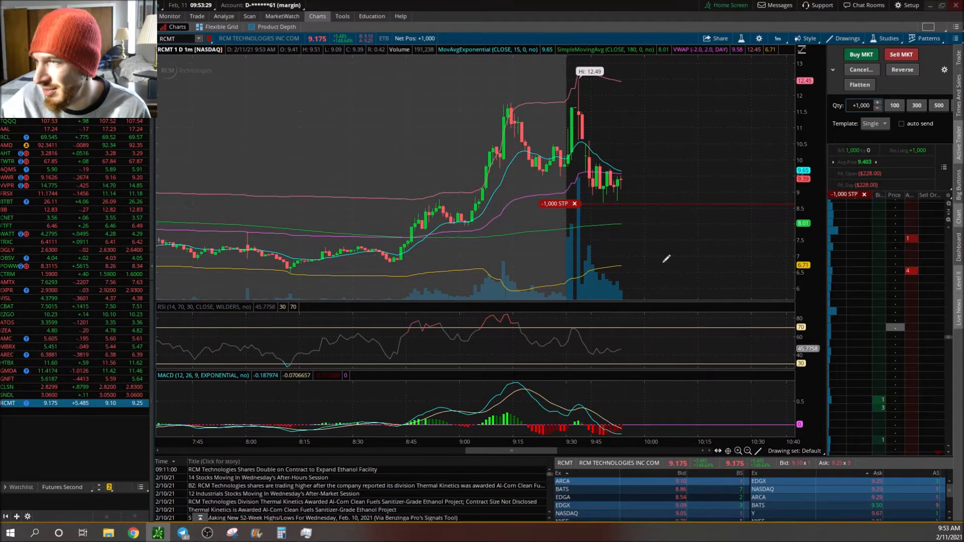
mouse_move(574, 203)
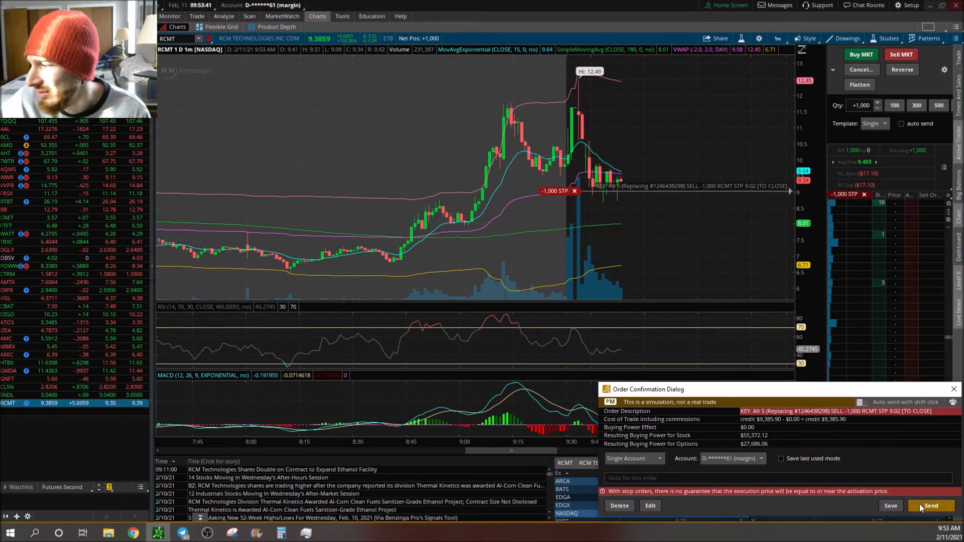
Send the replacement RCMT stop raised to 9.02 on all 1,000 shares.
left_click(930, 505)
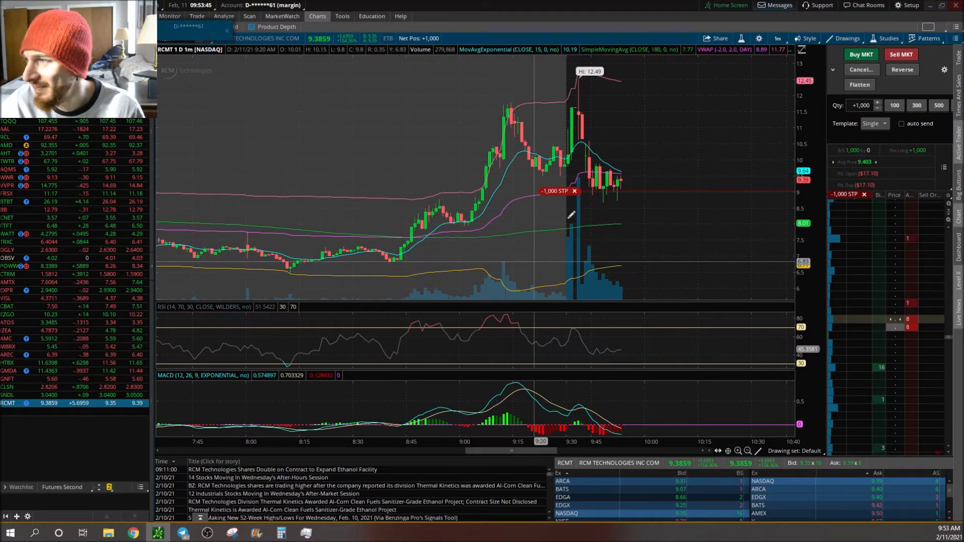
mouse_move(549, 310)
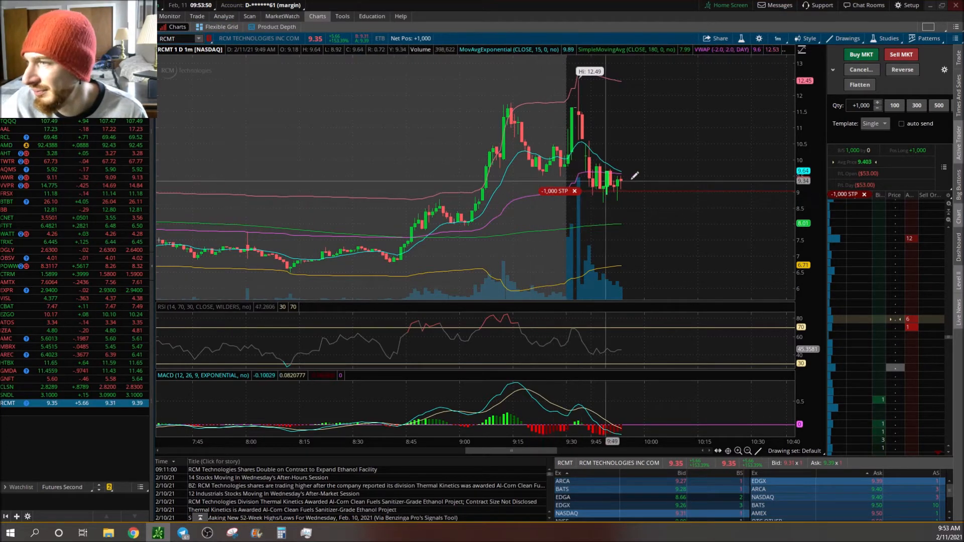
mouse_move(636, 191)
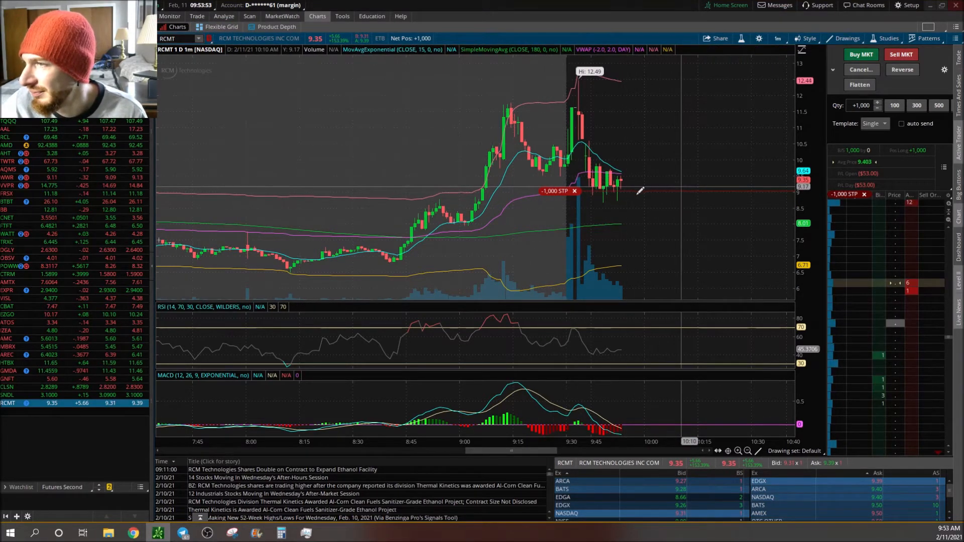
mouse_move(637, 262)
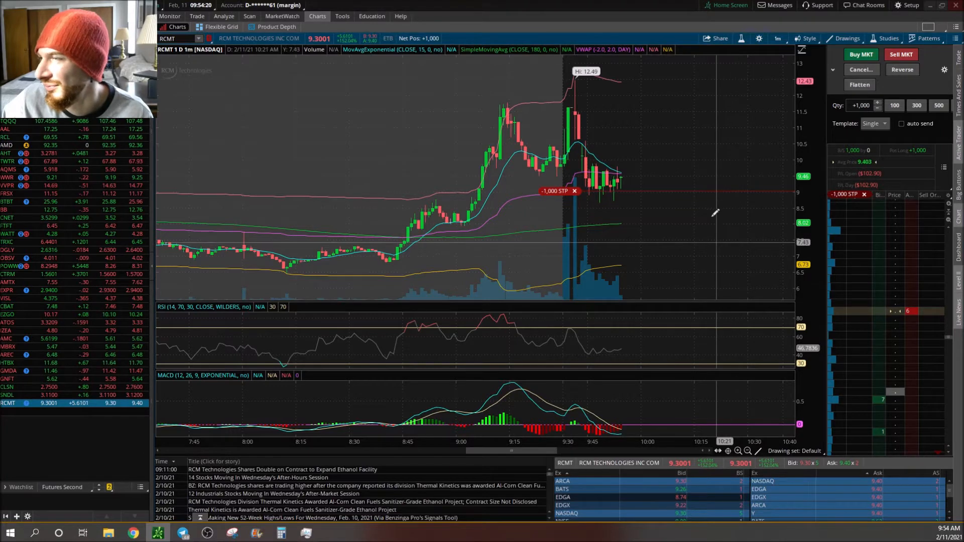
mouse_move(622, 293)
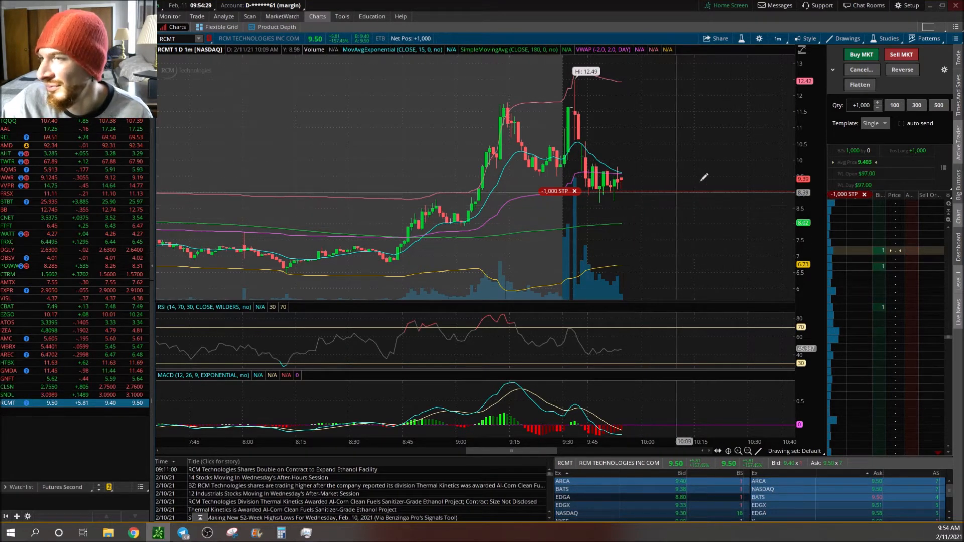
mouse_move(712, 213)
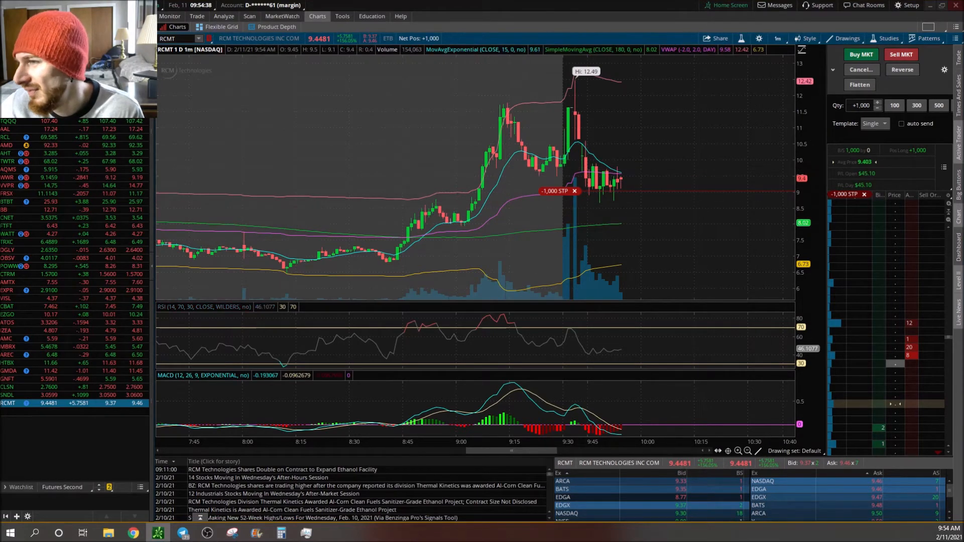
mouse_move(707, 150)
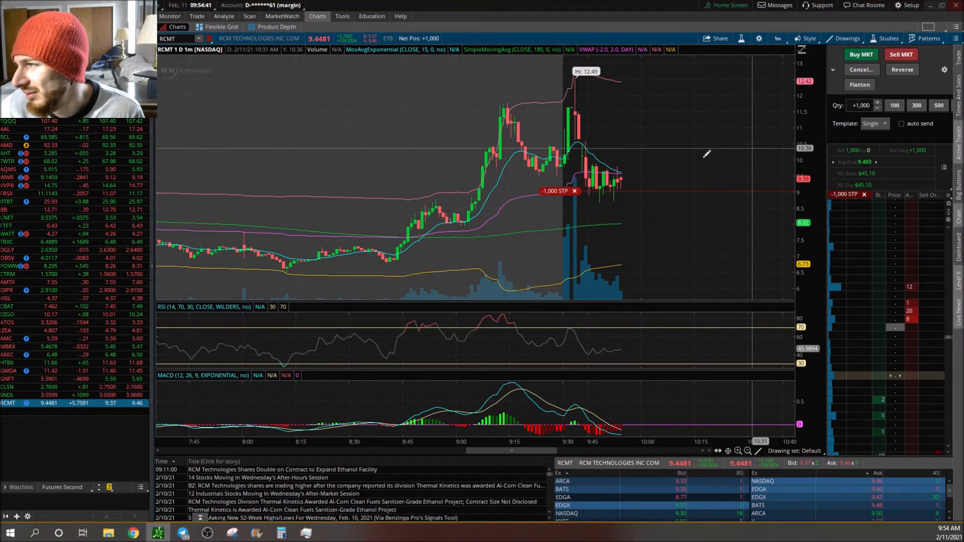
mouse_move(686, 203)
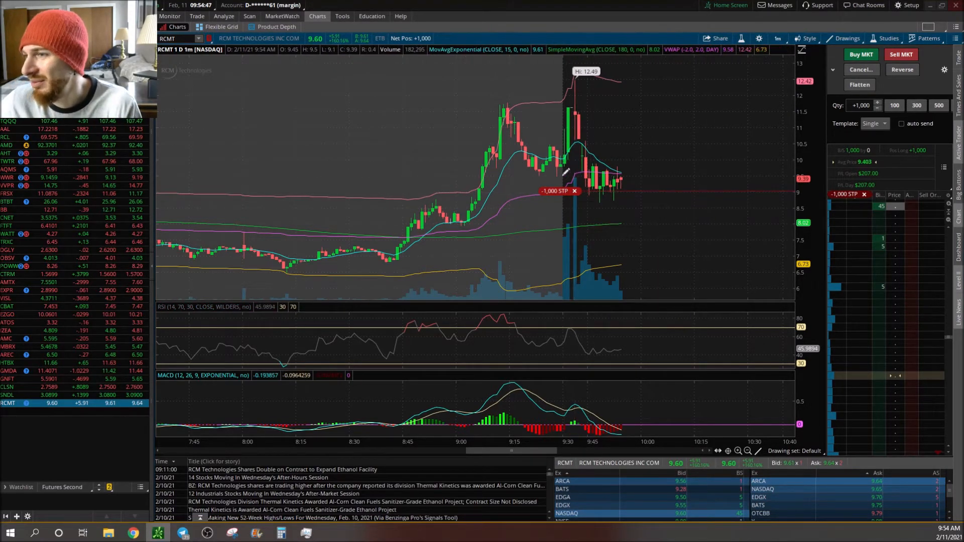
mouse_move(578, 193)
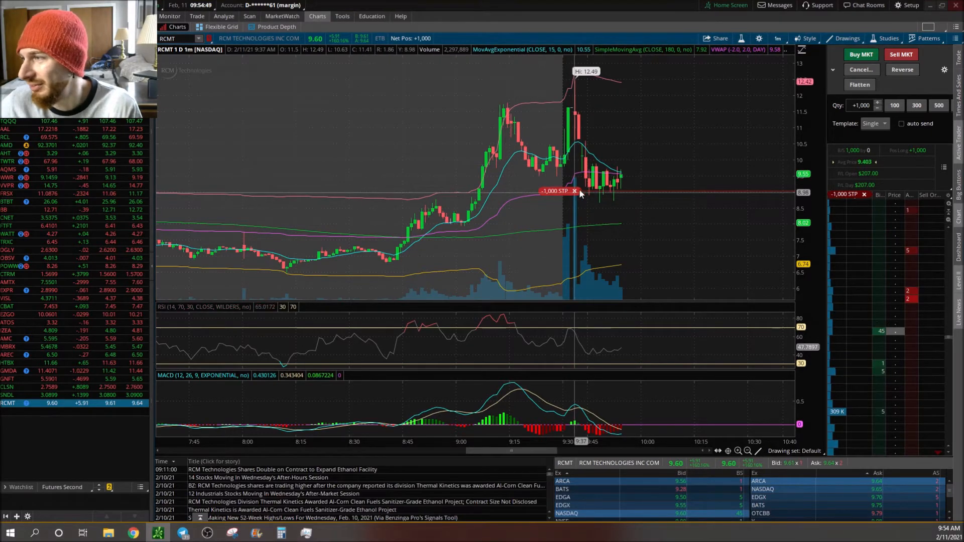
Convert the 1,000-share RCMT sell to a LIMIT at 9.96 and send it to close the position.
left_click(575, 191)
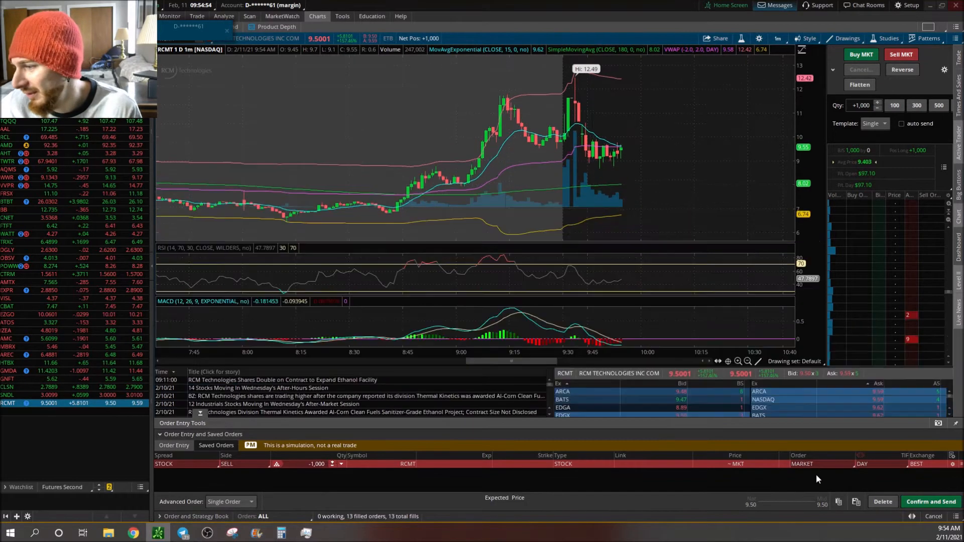
left_click(801, 464)
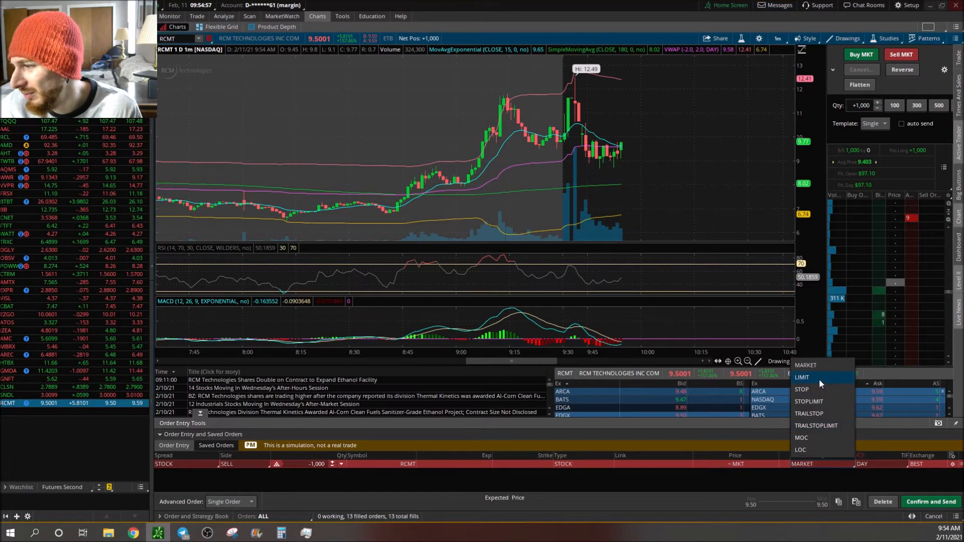
left_click(801, 376)
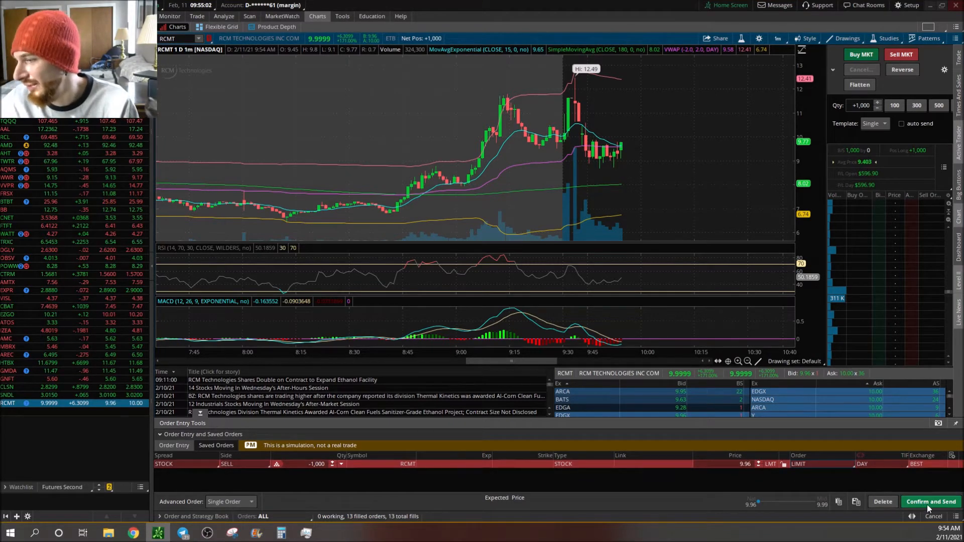
left_click(929, 502)
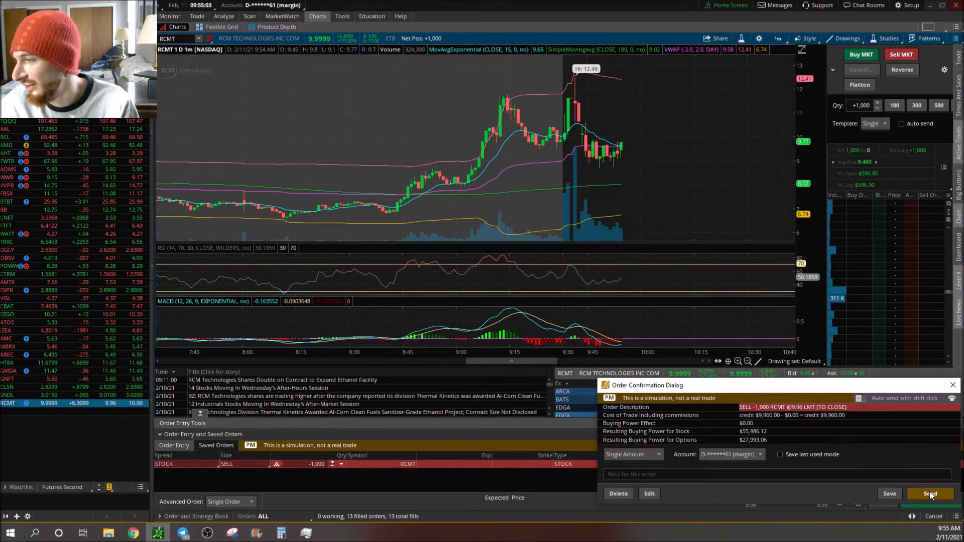
left_click(928, 492)
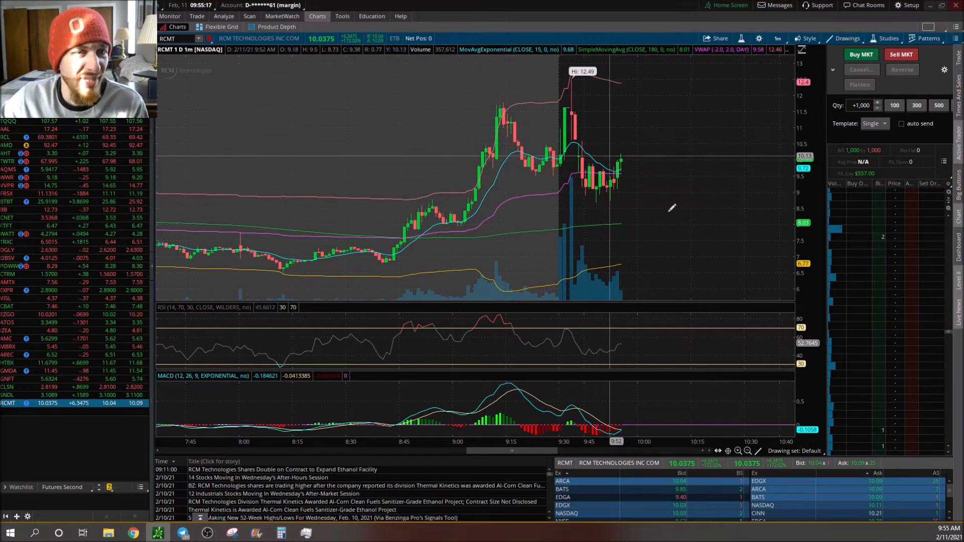
mouse_move(603, 208)
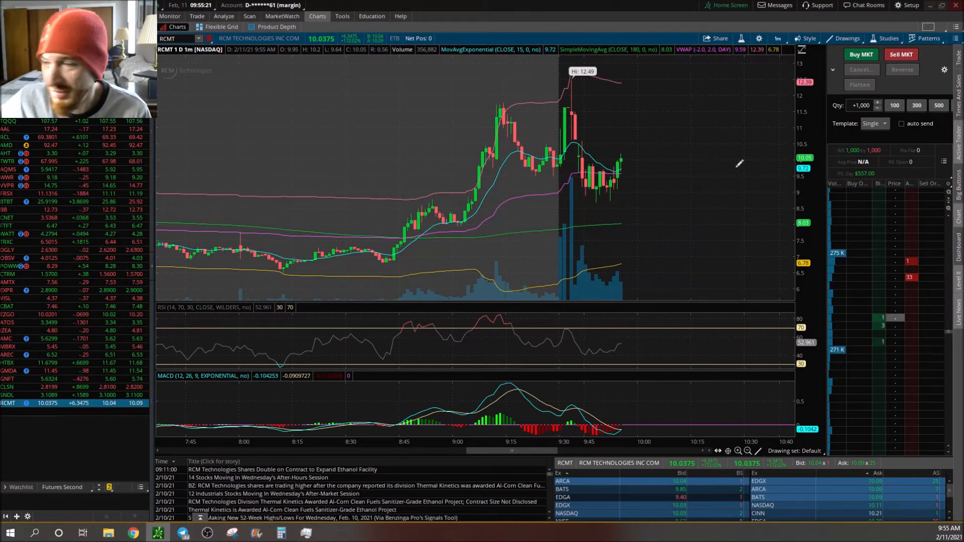
mouse_move(687, 179)
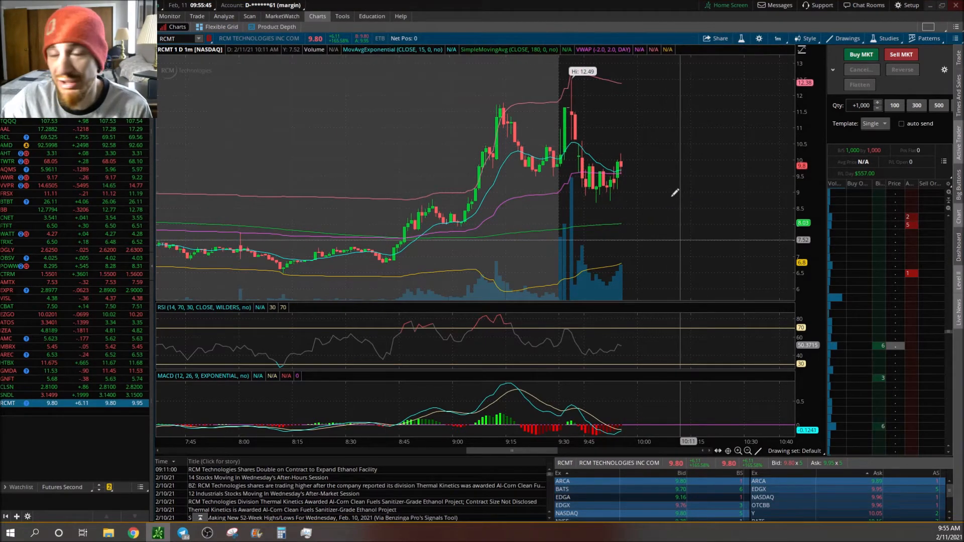
mouse_move(676, 196)
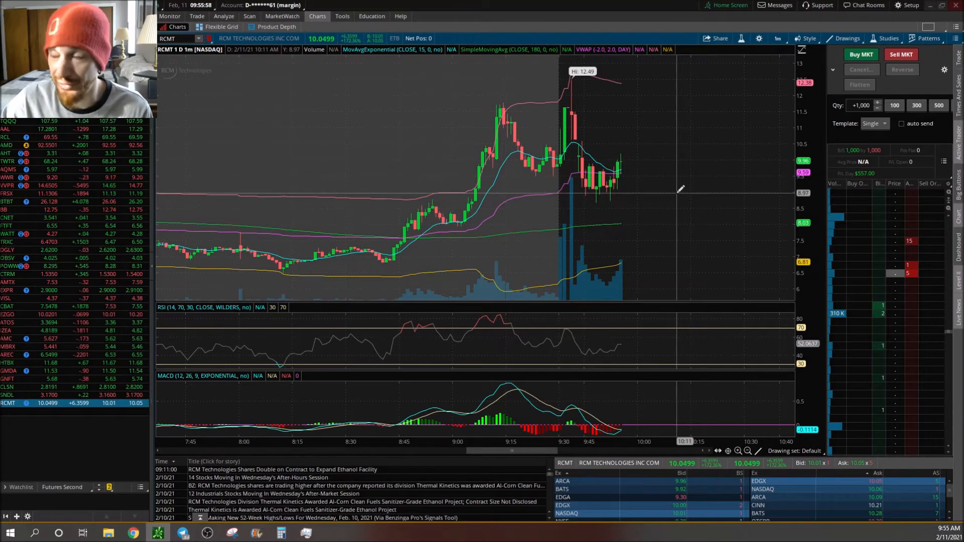
mouse_move(640, 142)
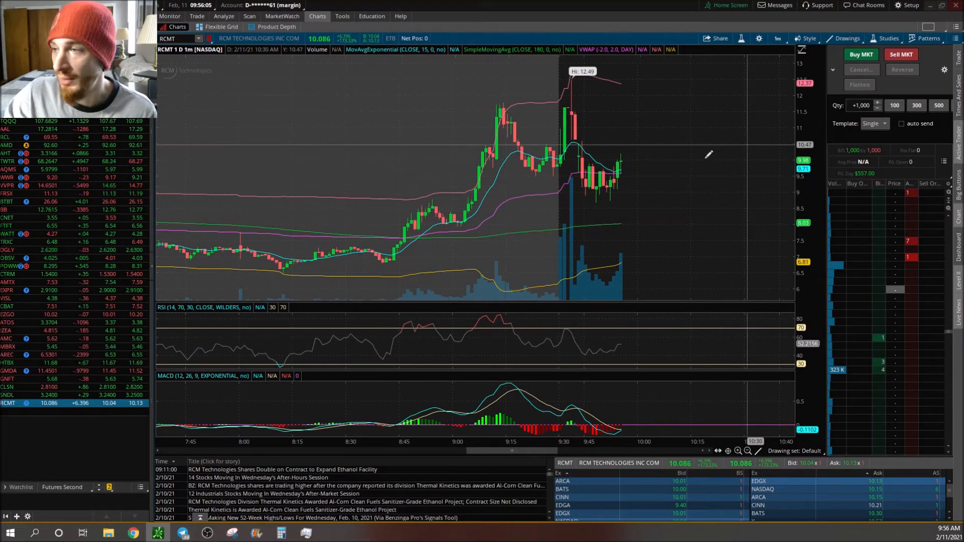
mouse_move(674, 161)
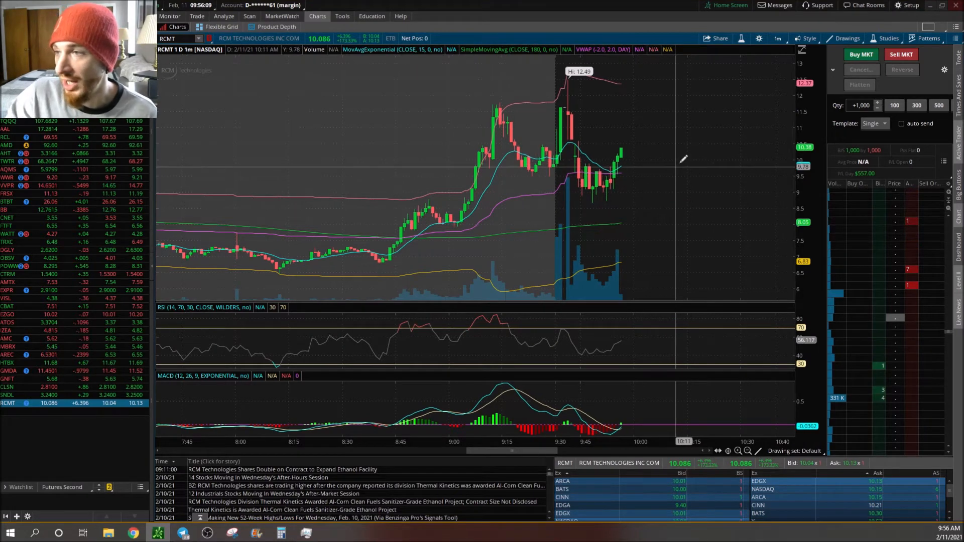
mouse_move(681, 159)
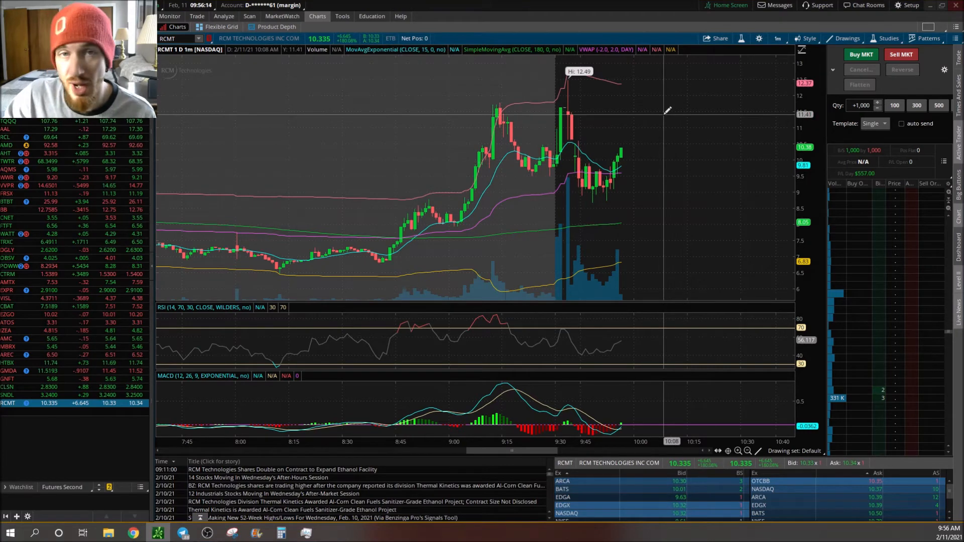
mouse_move(831, 114)
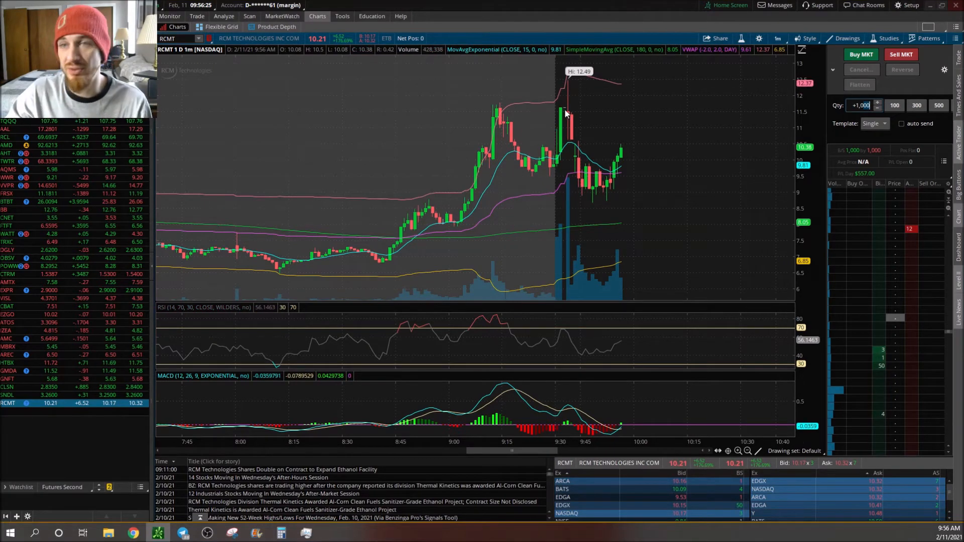
mouse_move(515, 187)
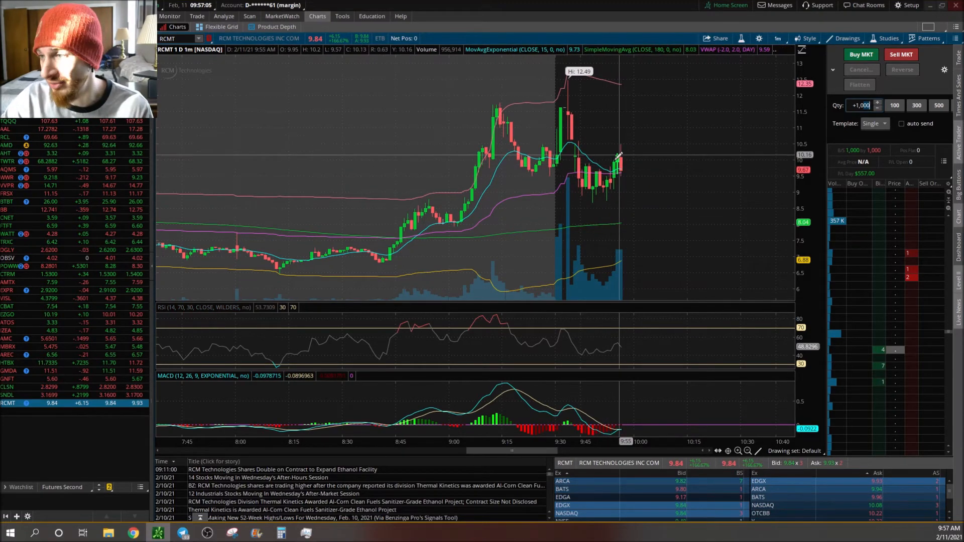
mouse_move(627, 150)
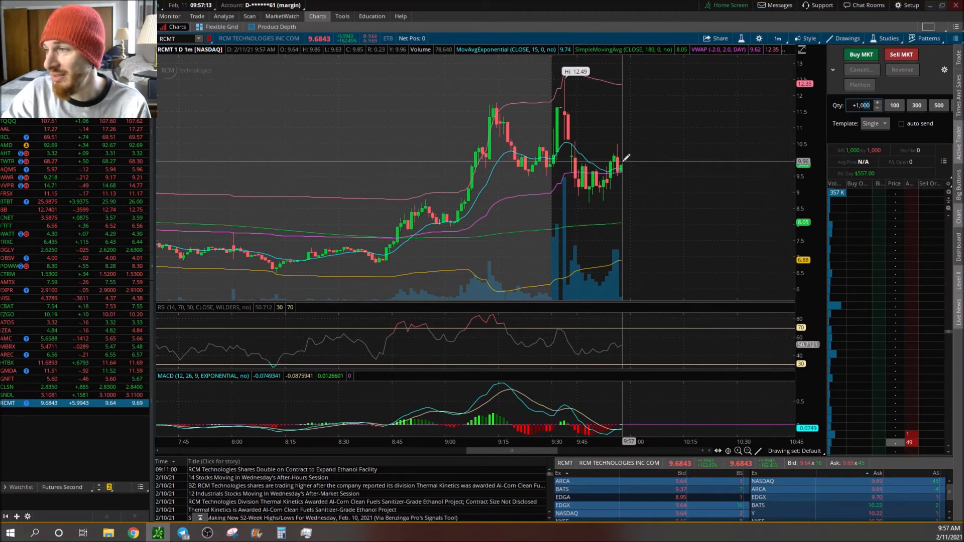
mouse_move(624, 141)
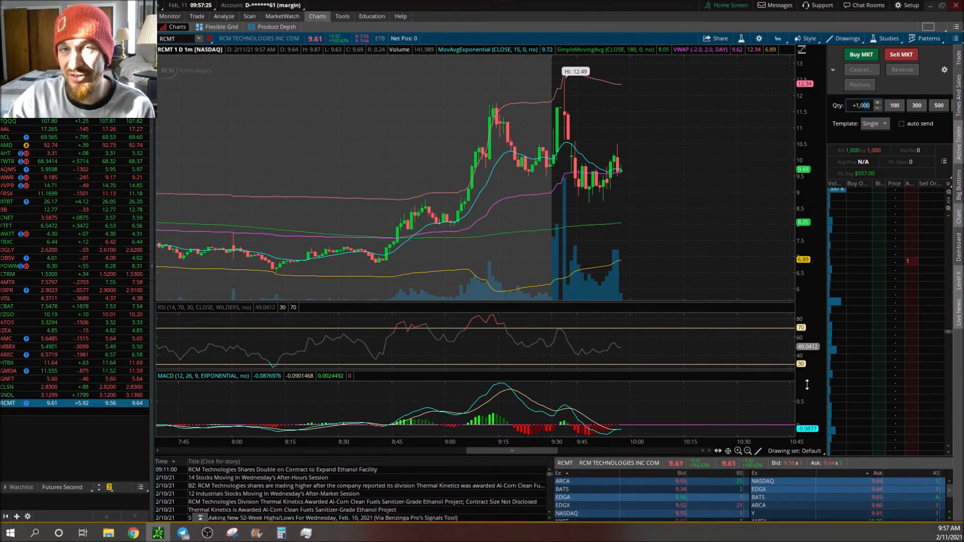
mouse_move(568, 269)
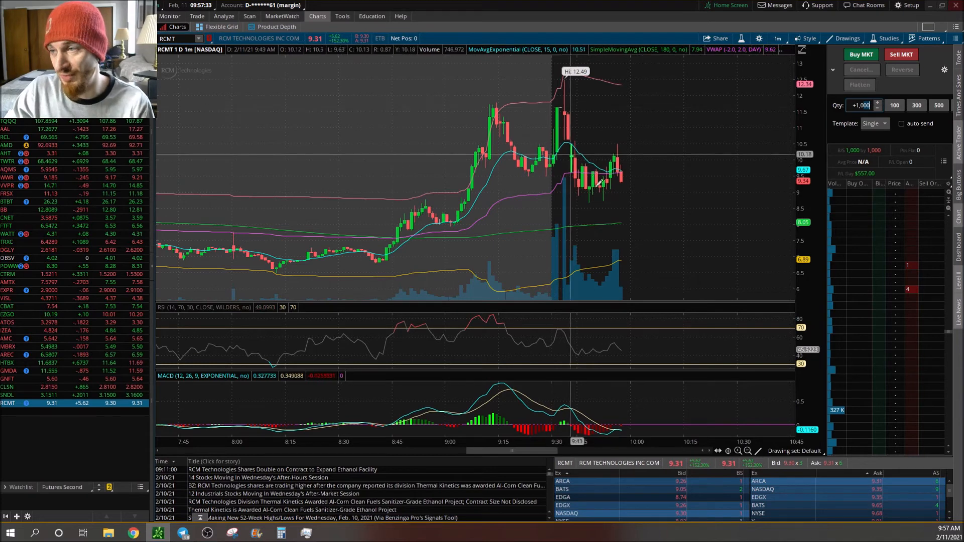
mouse_move(420, 212)
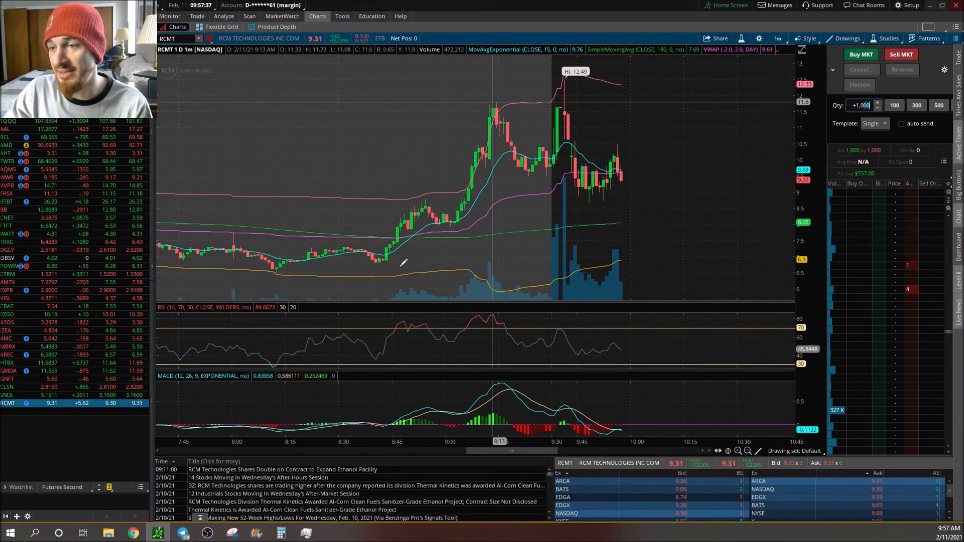
mouse_move(562, 99)
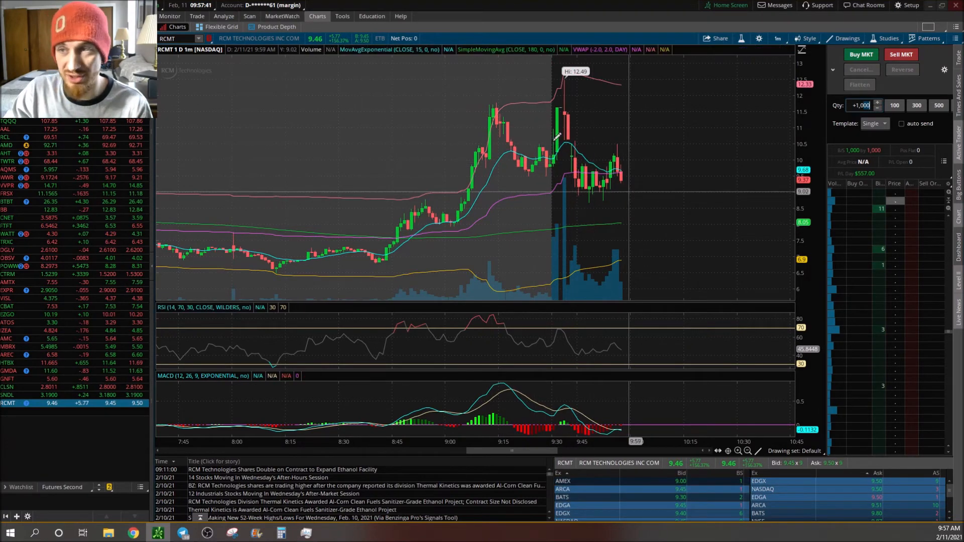
mouse_move(593, 200)
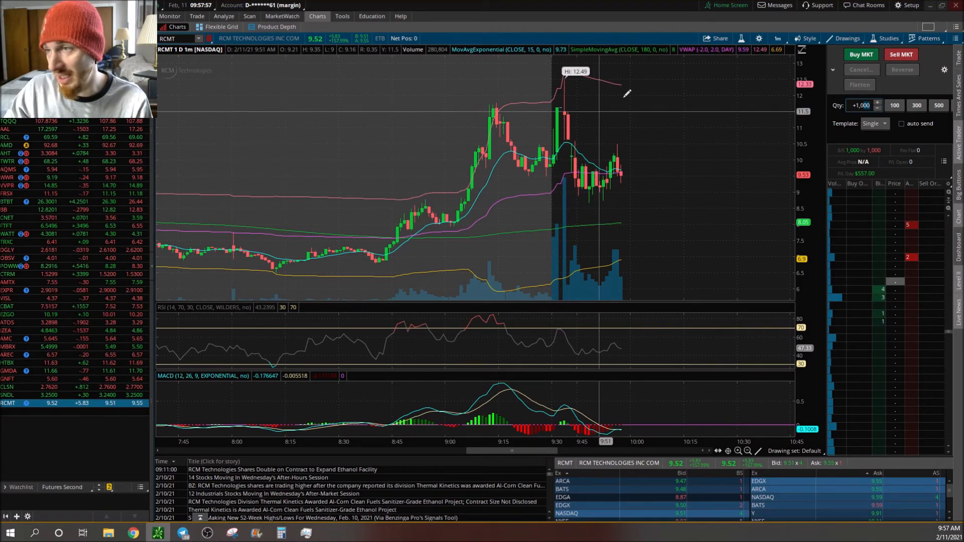
mouse_move(626, 107)
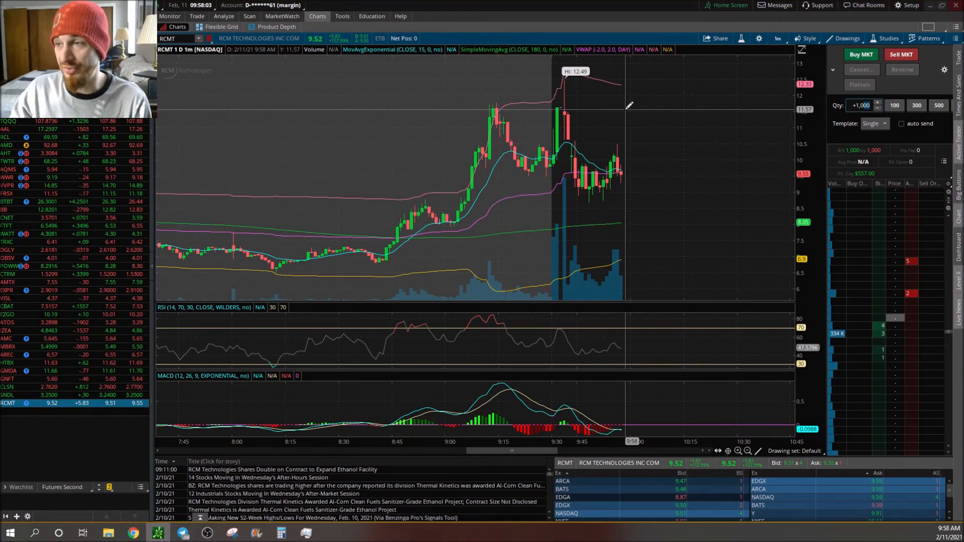
mouse_move(633, 154)
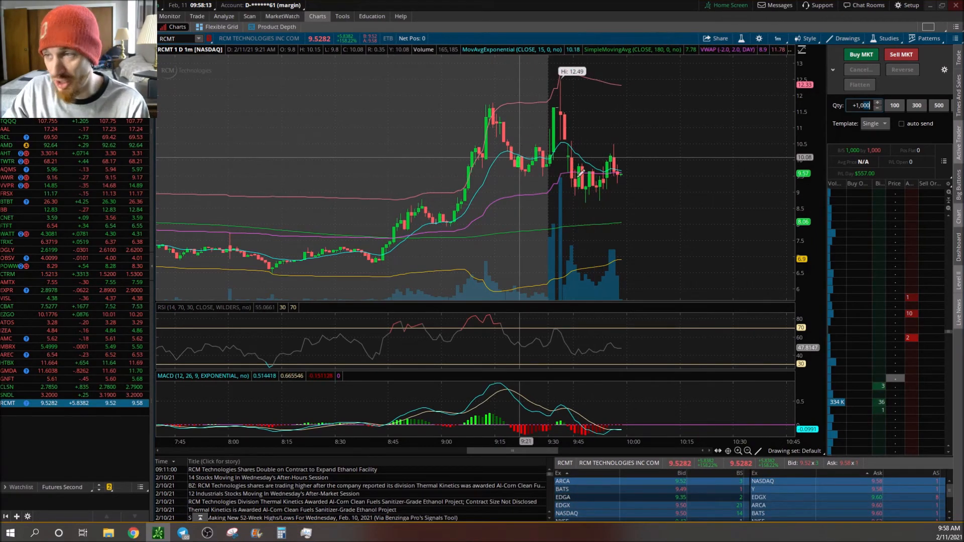
mouse_move(637, 167)
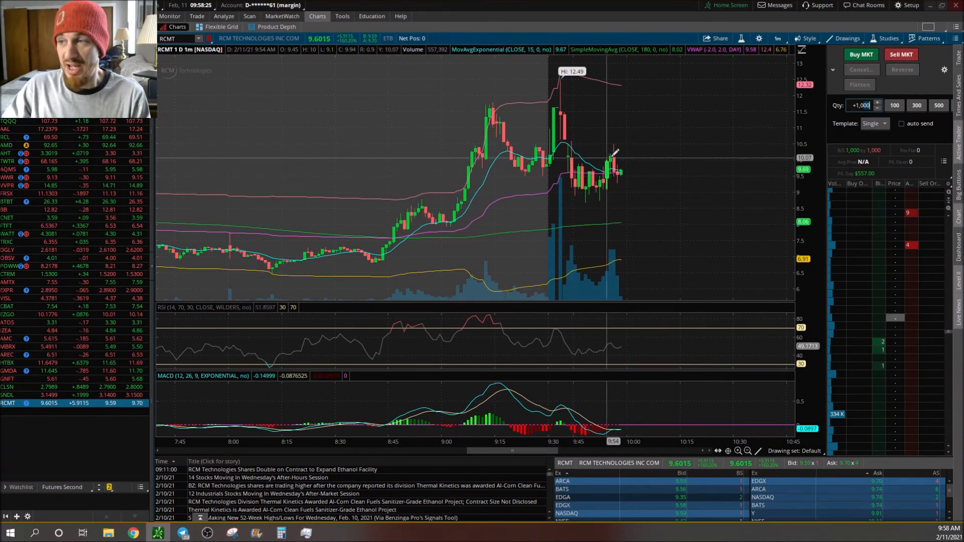
mouse_move(630, 170)
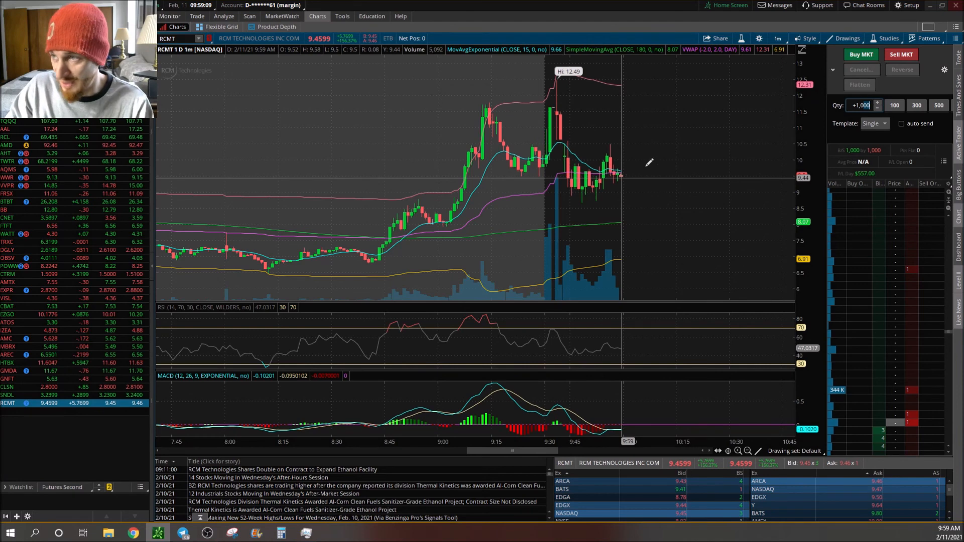
mouse_move(680, 103)
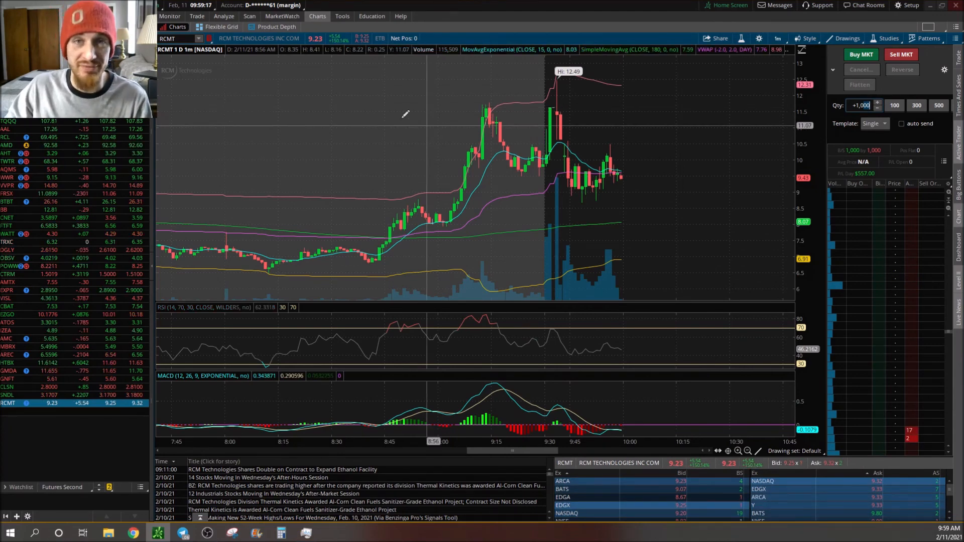
mouse_move(237, 307)
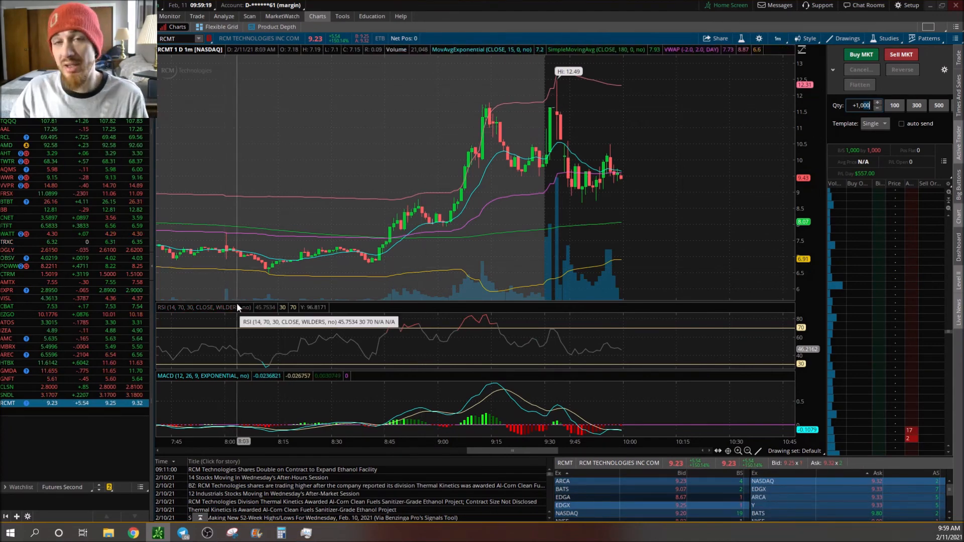